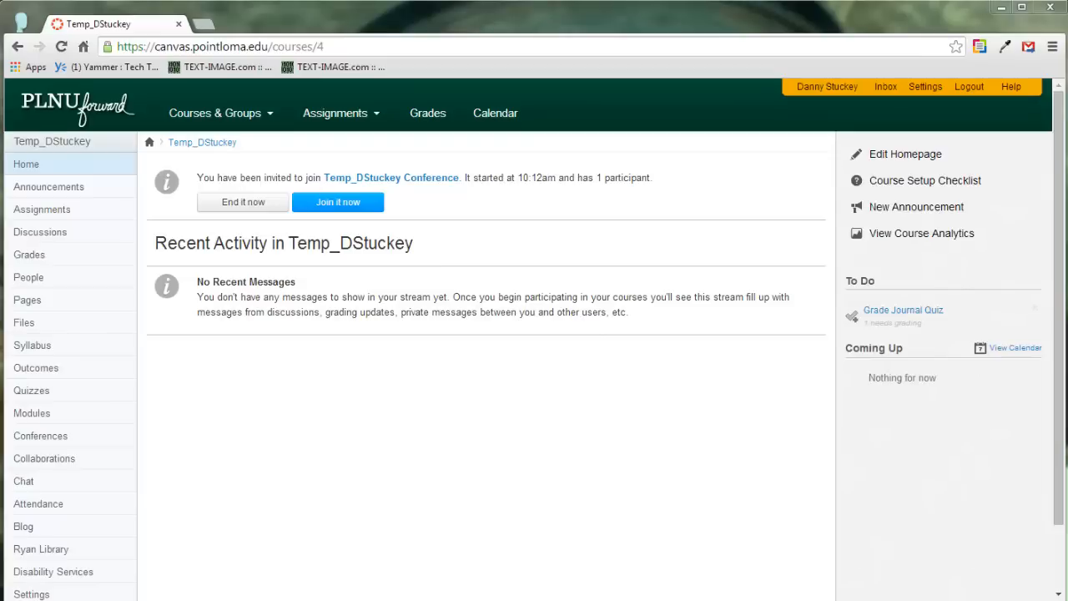
mouse_move(955, 297)
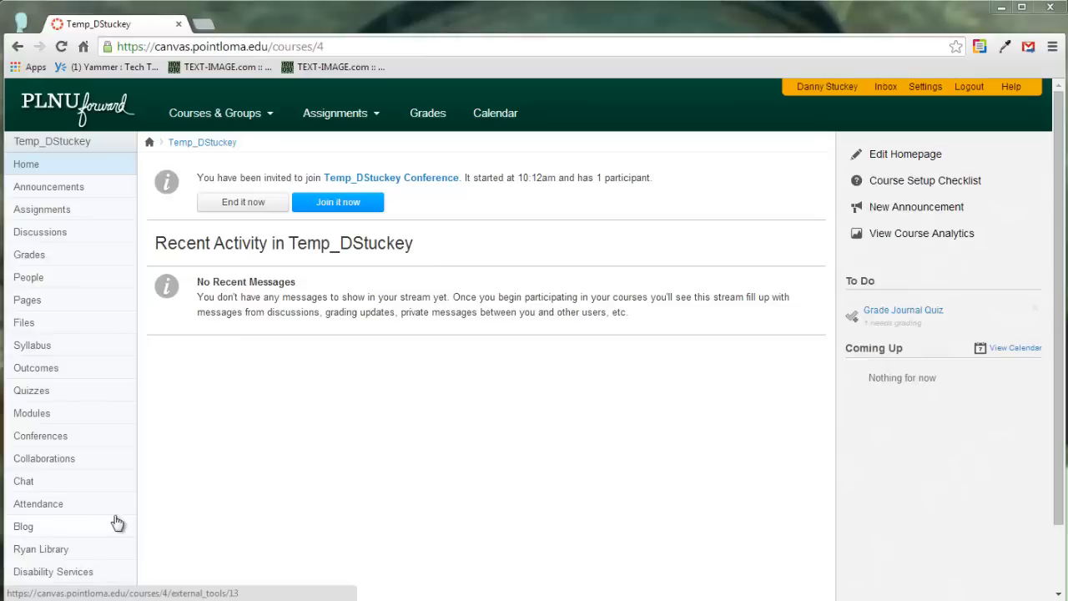
mouse_move(40, 436)
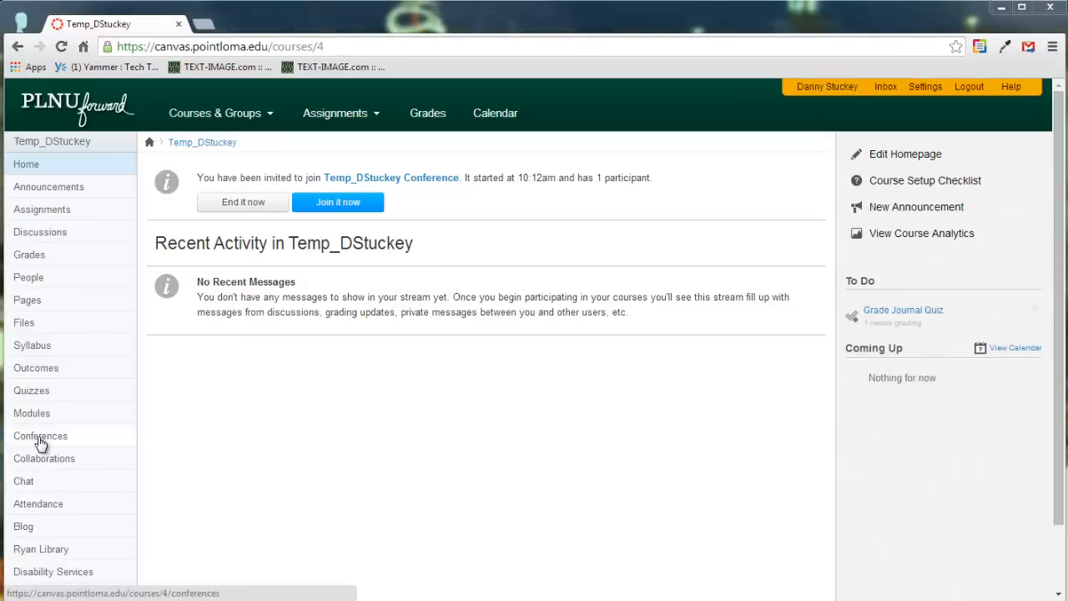
Go to the Temp_DStuckey course's Conferences page listing the in-progress conference.
left_click(40, 436)
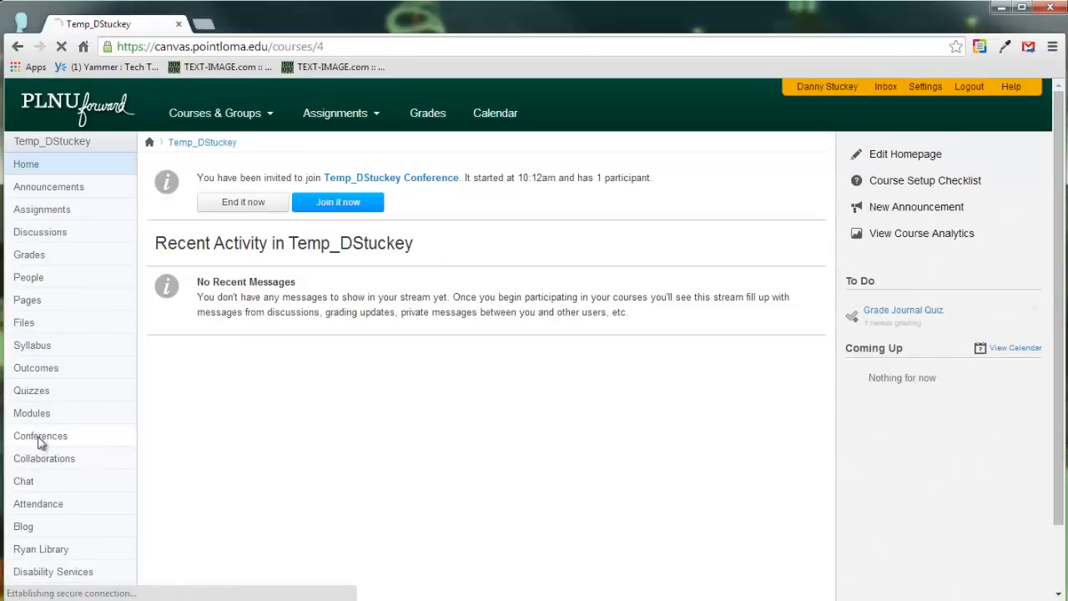
left_click(40, 434)
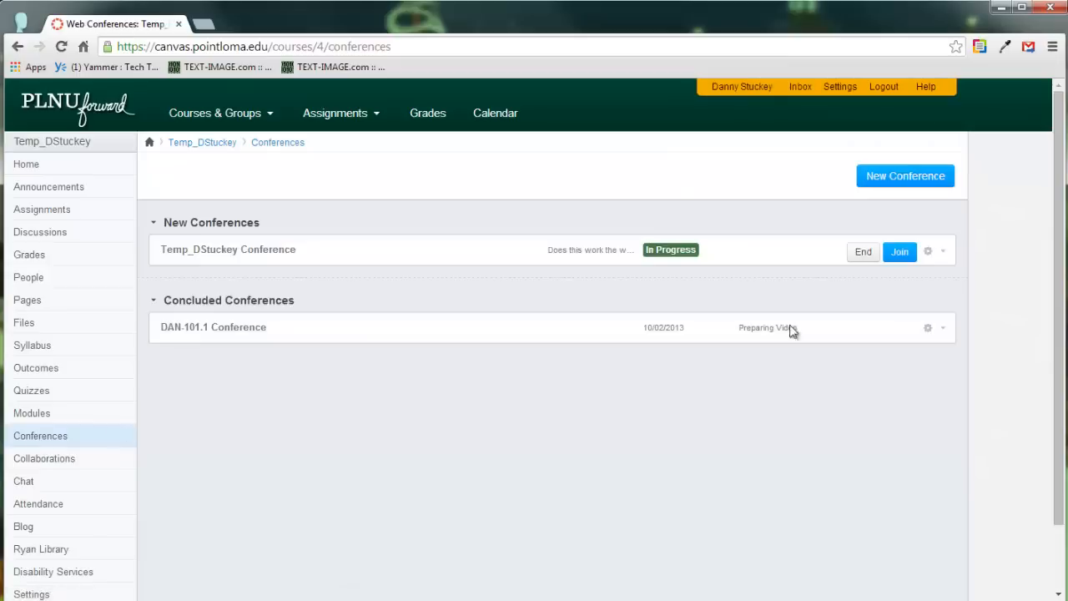
mouse_move(714, 269)
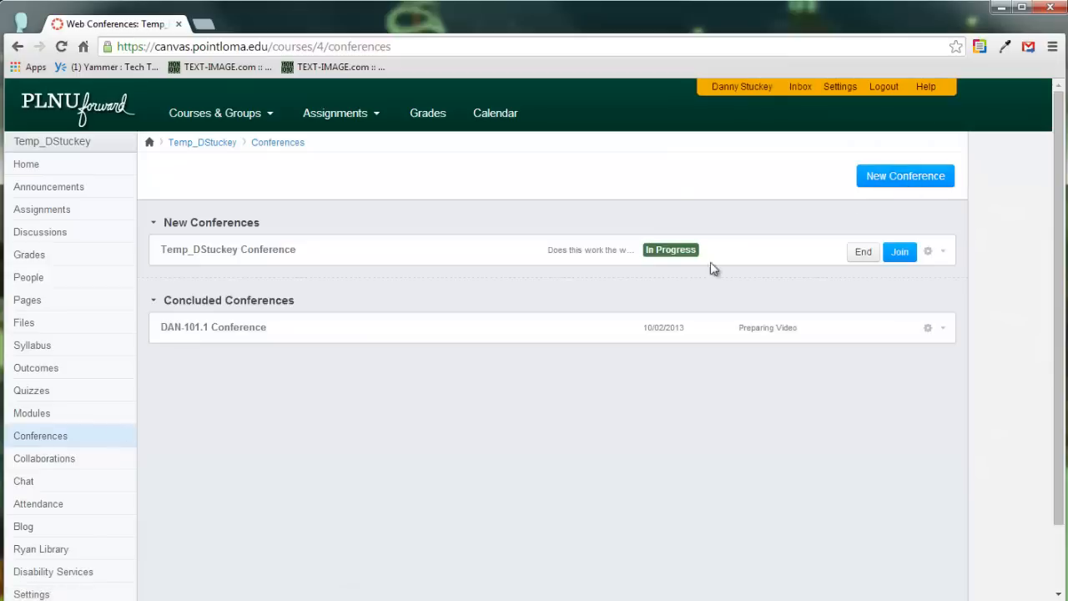
mouse_move(908, 334)
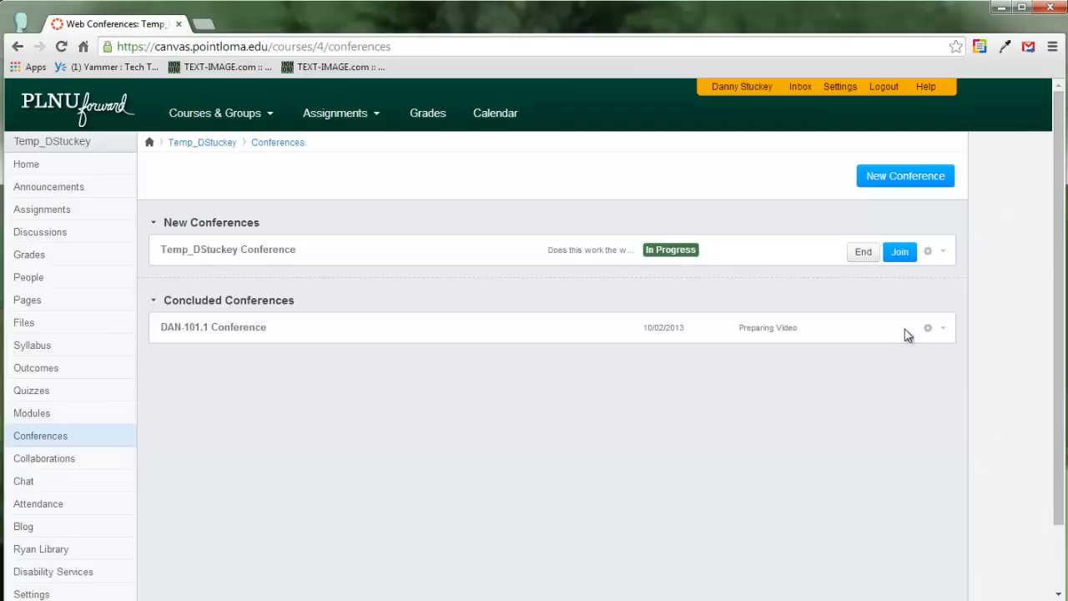
Join the Temp_DStuckey Conference and allow Flash Player camera and microphone access.
left_click(900, 251)
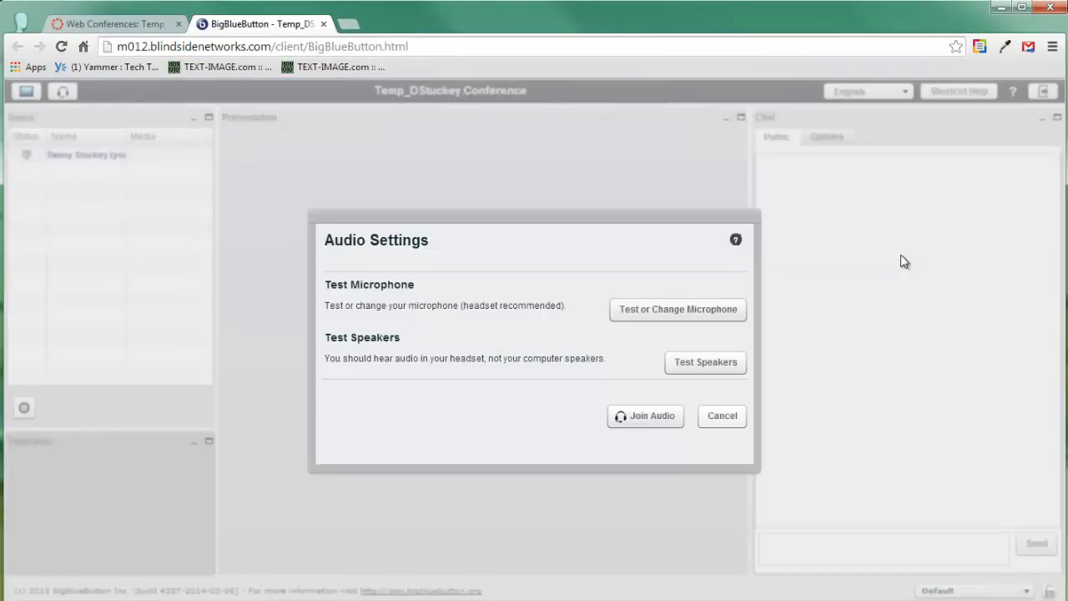
left_click(678, 309)
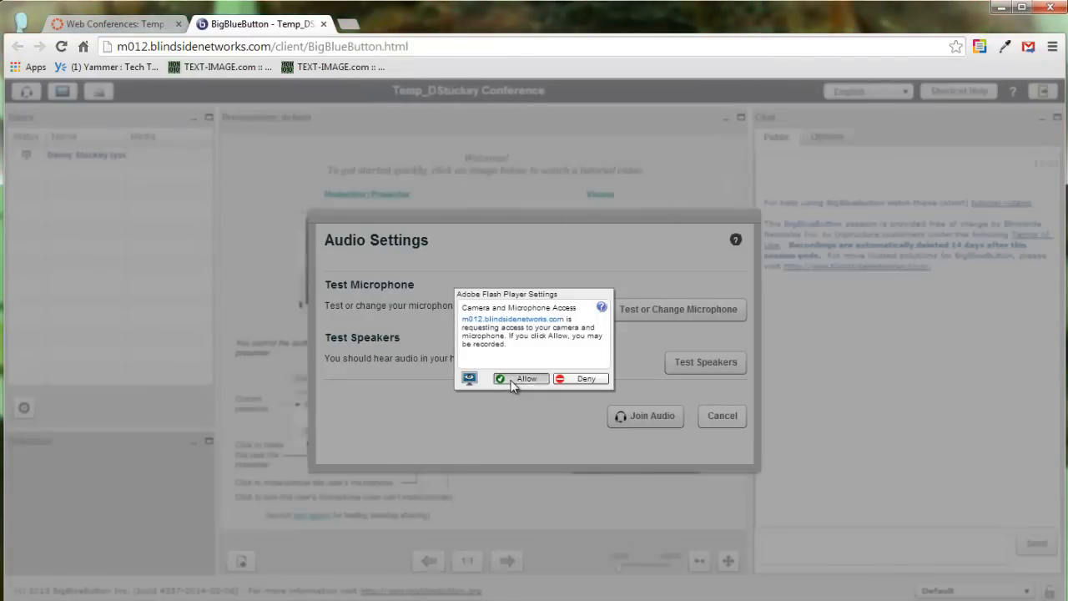
left_click(521, 377)
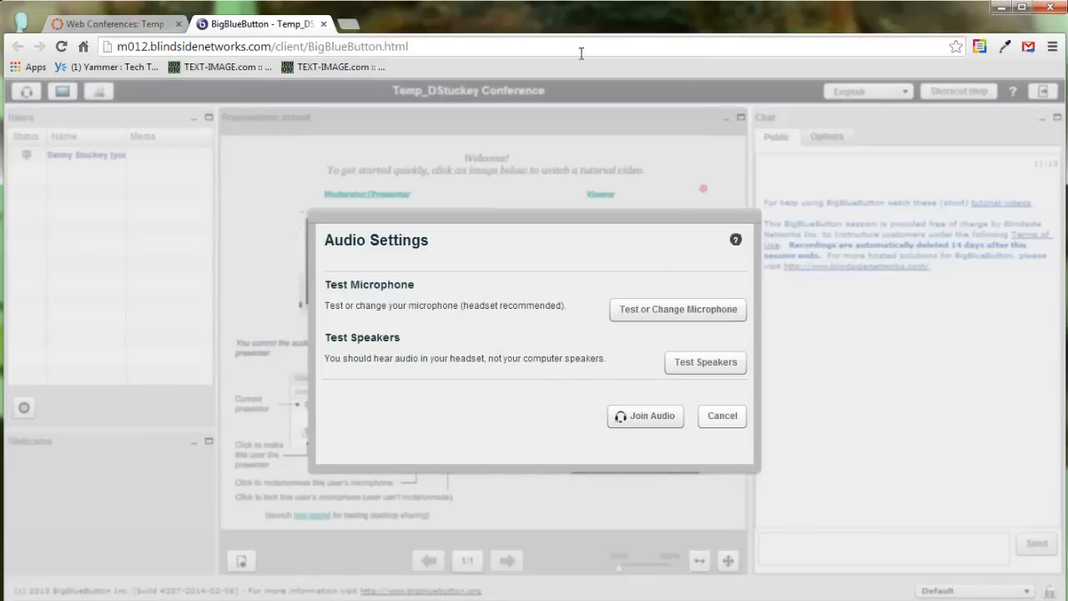
mouse_move(716, 107)
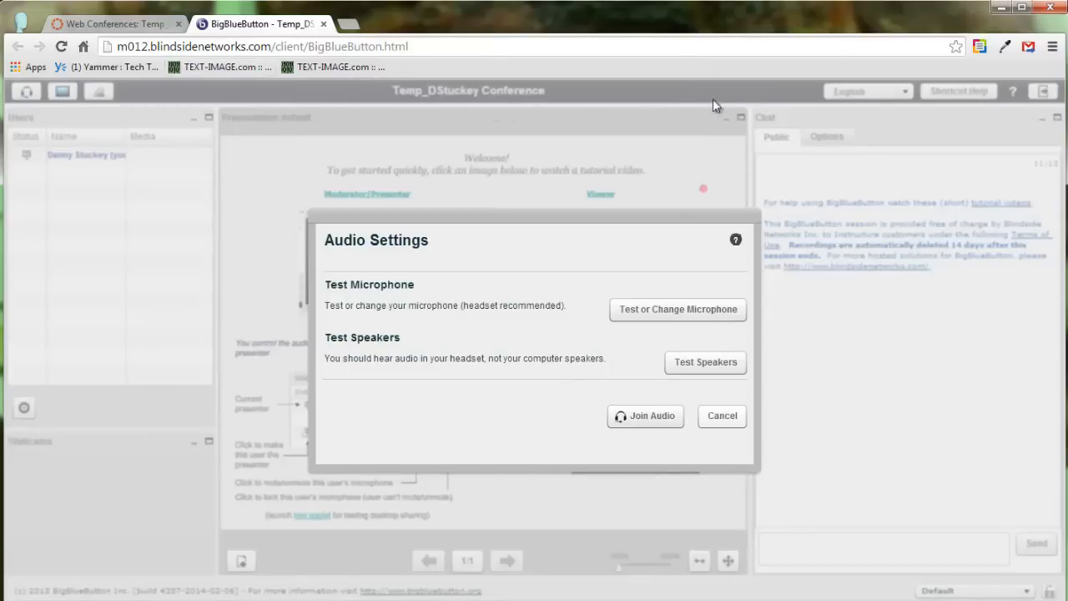
mouse_move(364, 114)
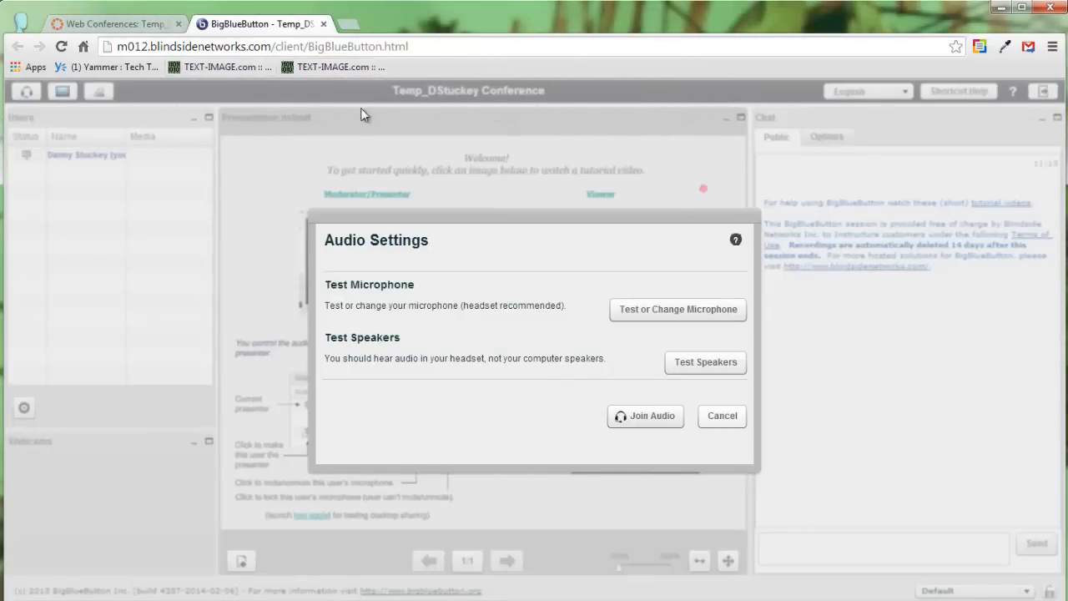
mouse_move(440, 72)
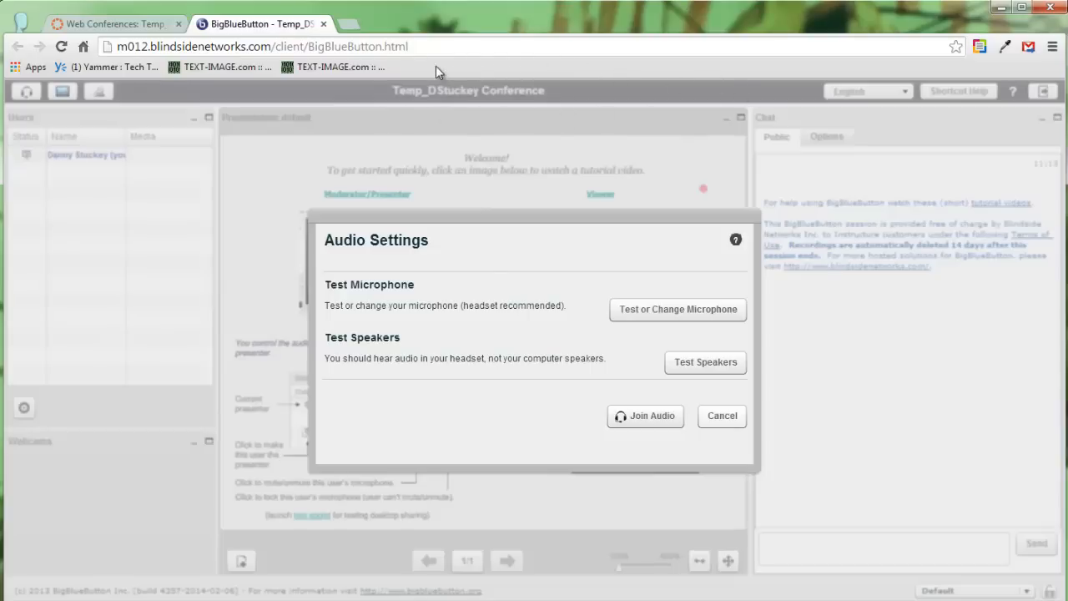
mouse_move(610, 78)
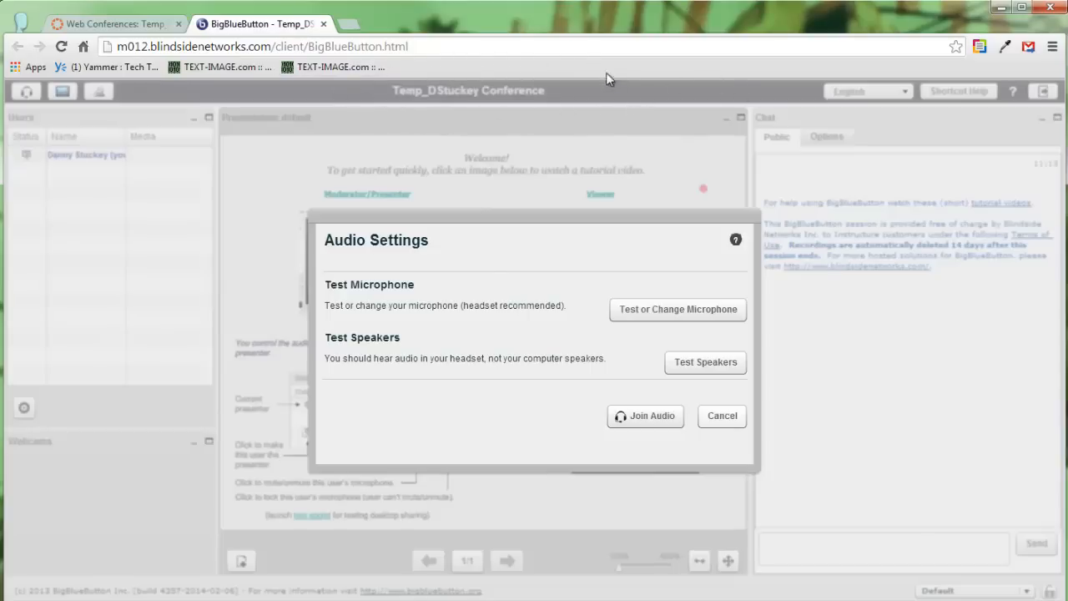
mouse_move(441, 114)
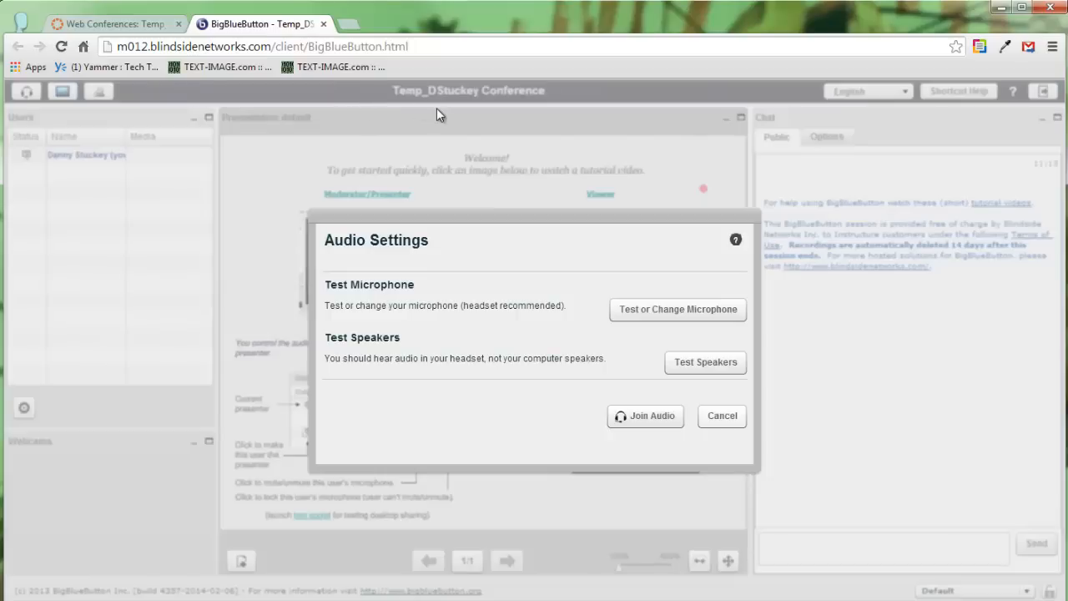
mouse_move(358, 303)
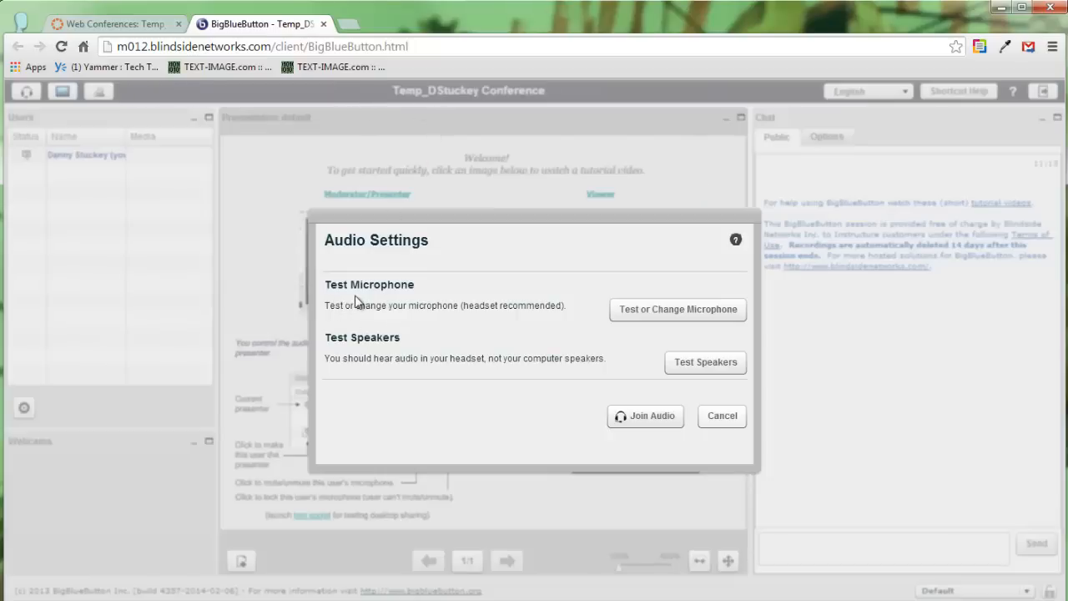
mouse_move(677, 309)
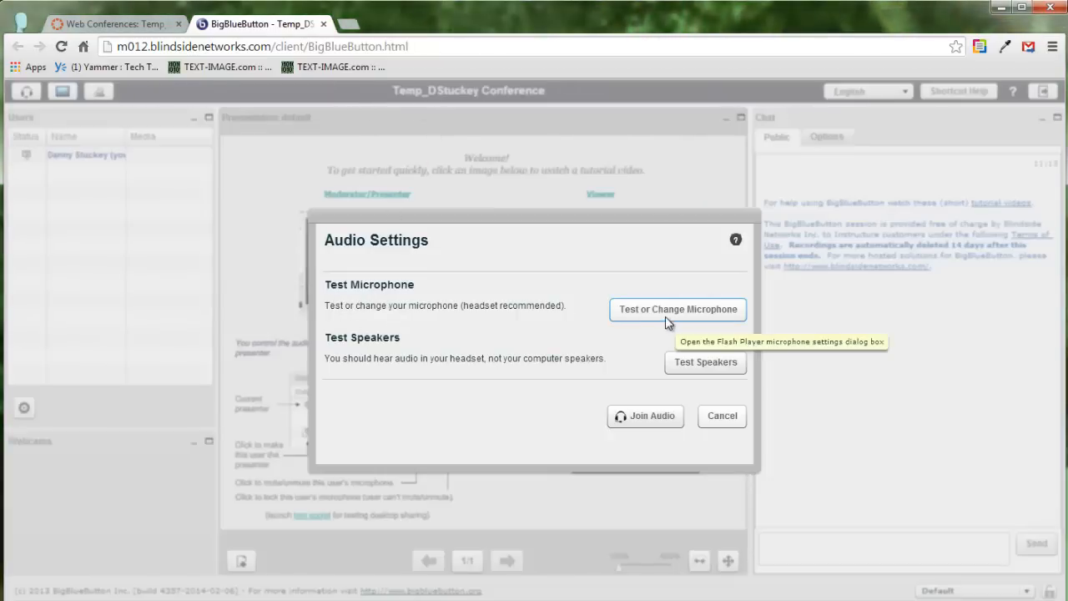
Check the microphone settings with the Logitech USB headset selected as microphone.
left_click(678, 309)
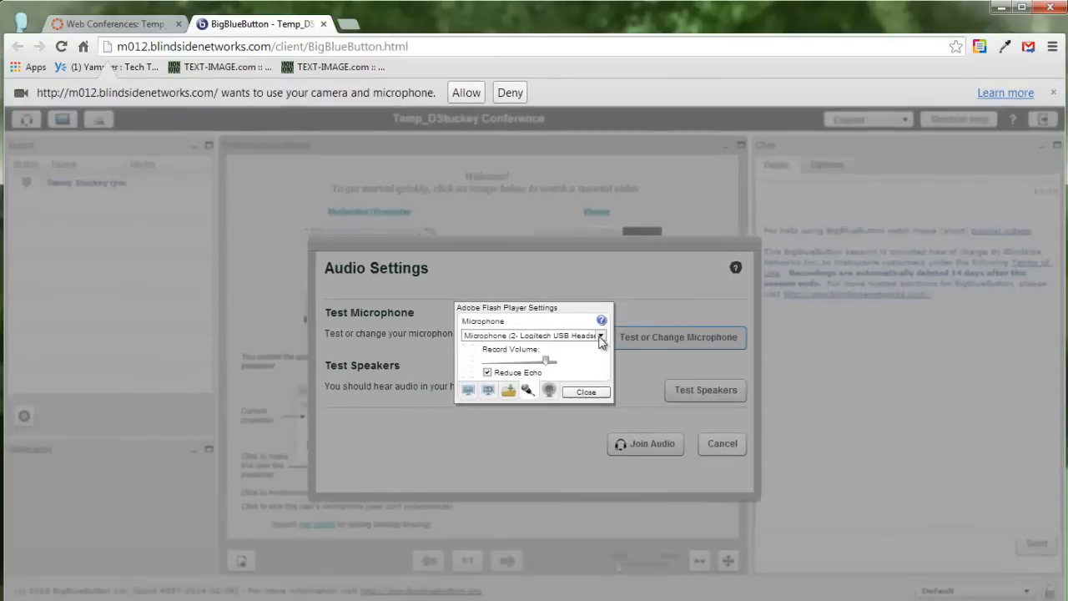
left_click(601, 335)
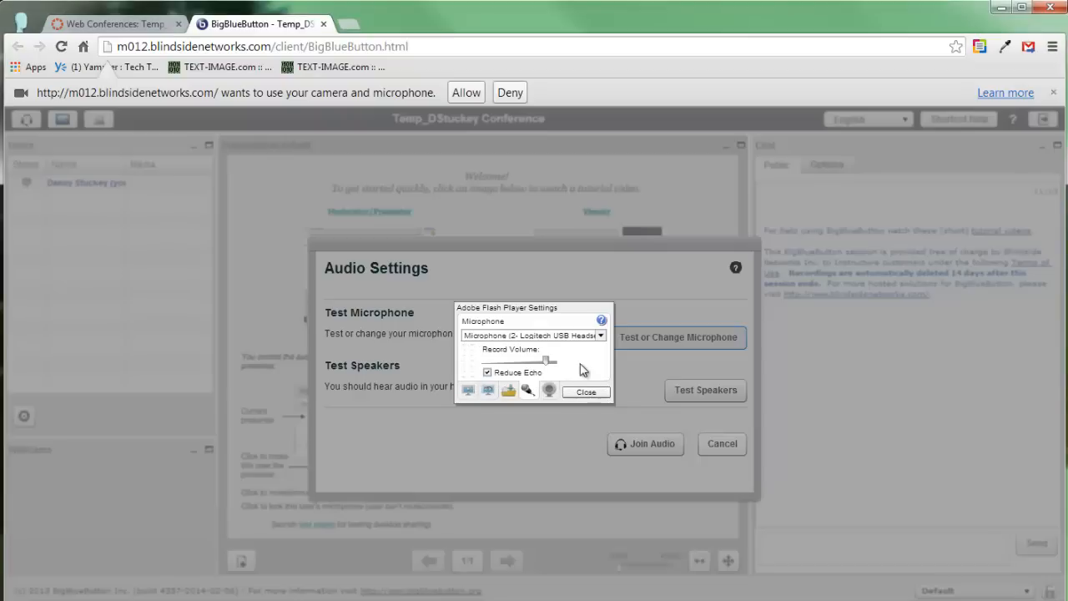
mouse_move(468, 377)
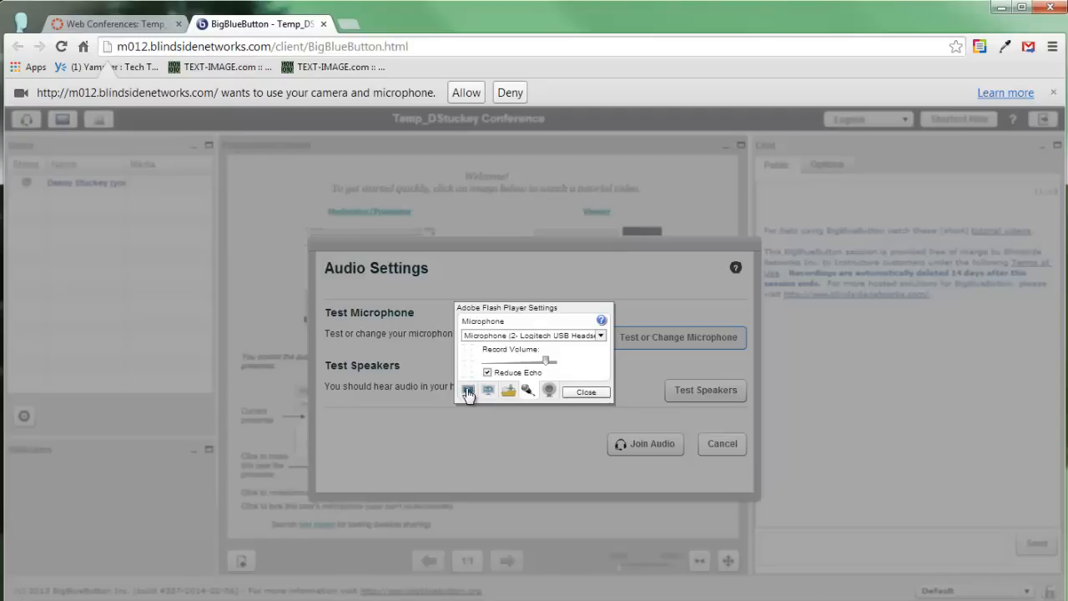
mouse_move(469, 367)
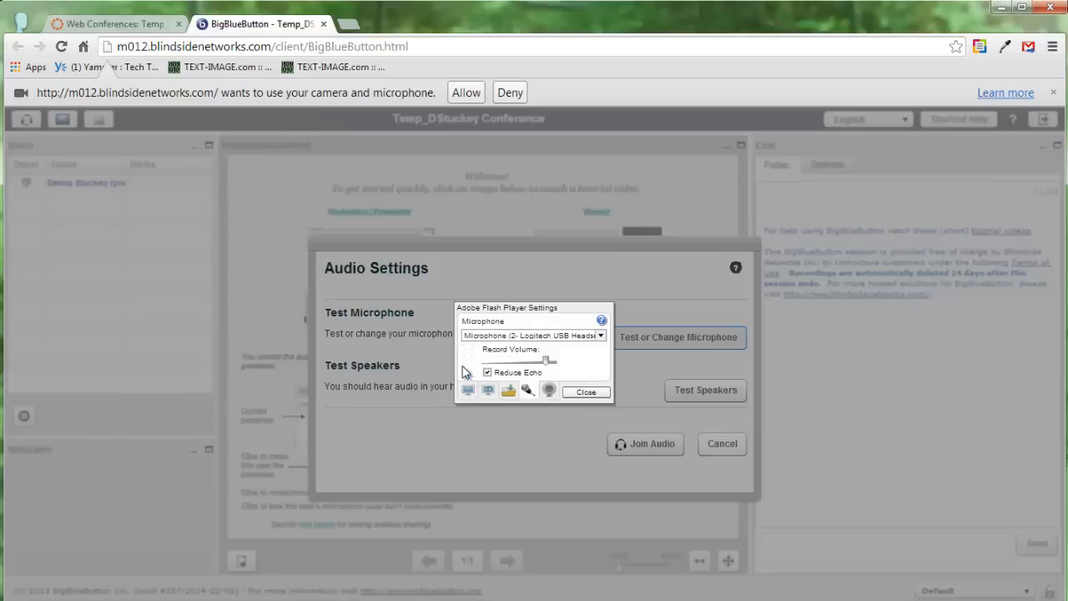
mouse_move(475, 359)
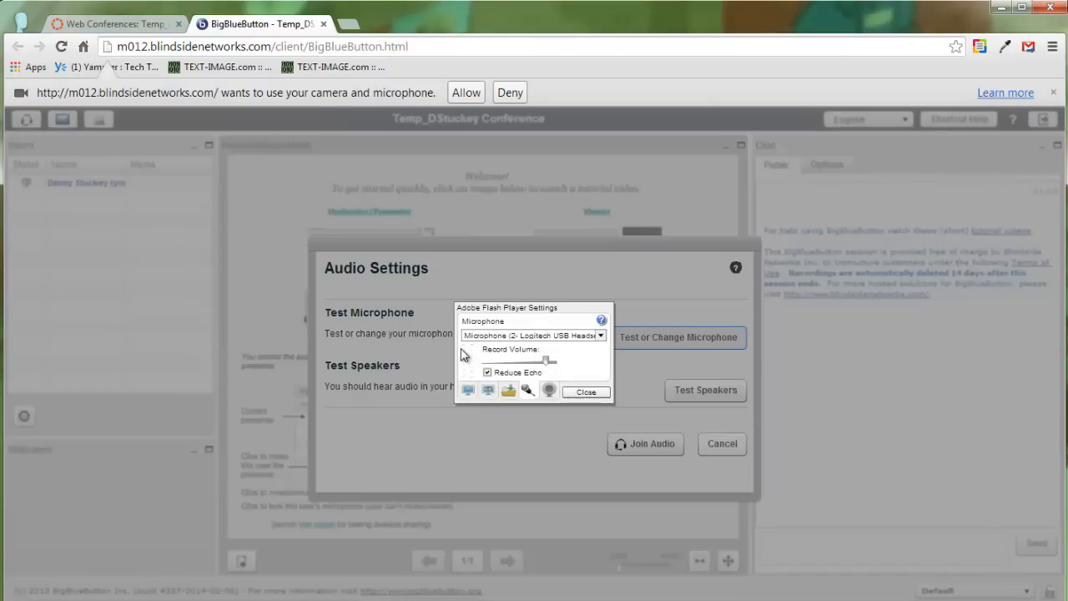
mouse_move(536, 352)
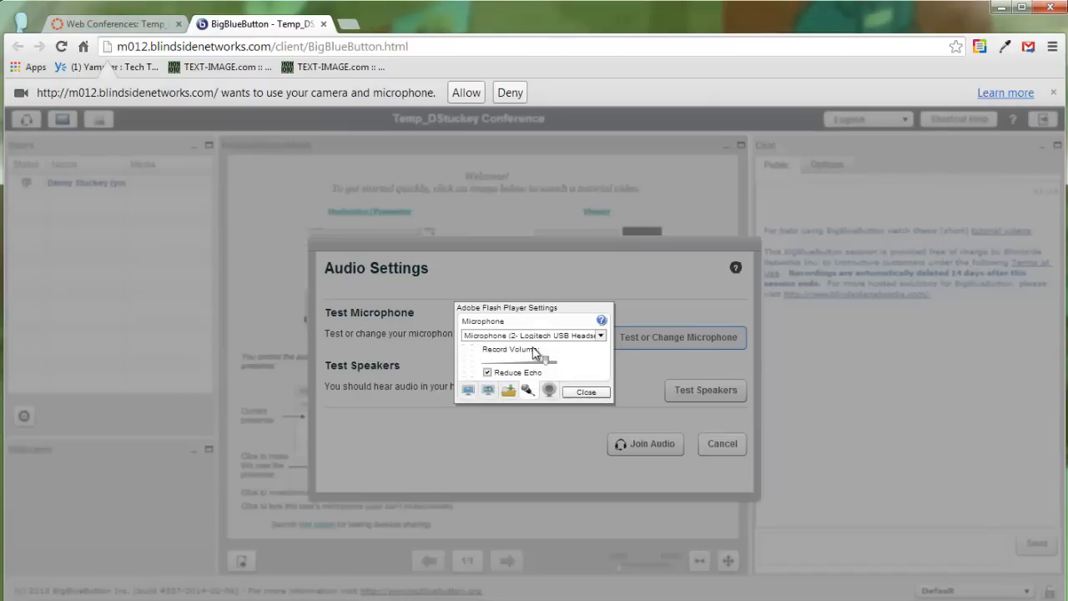
mouse_move(604, 344)
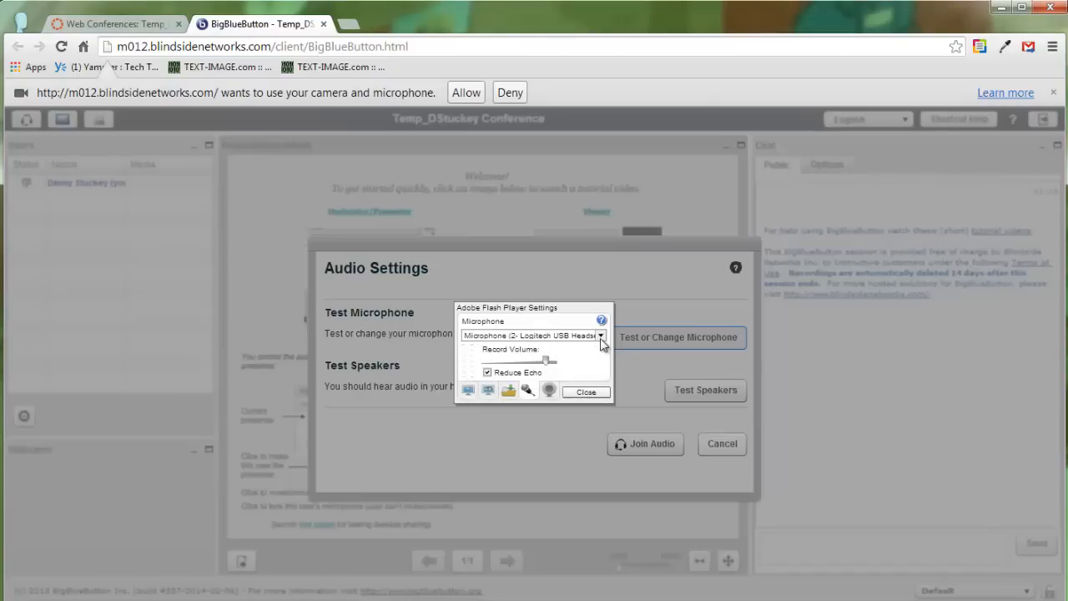
mouse_move(547, 341)
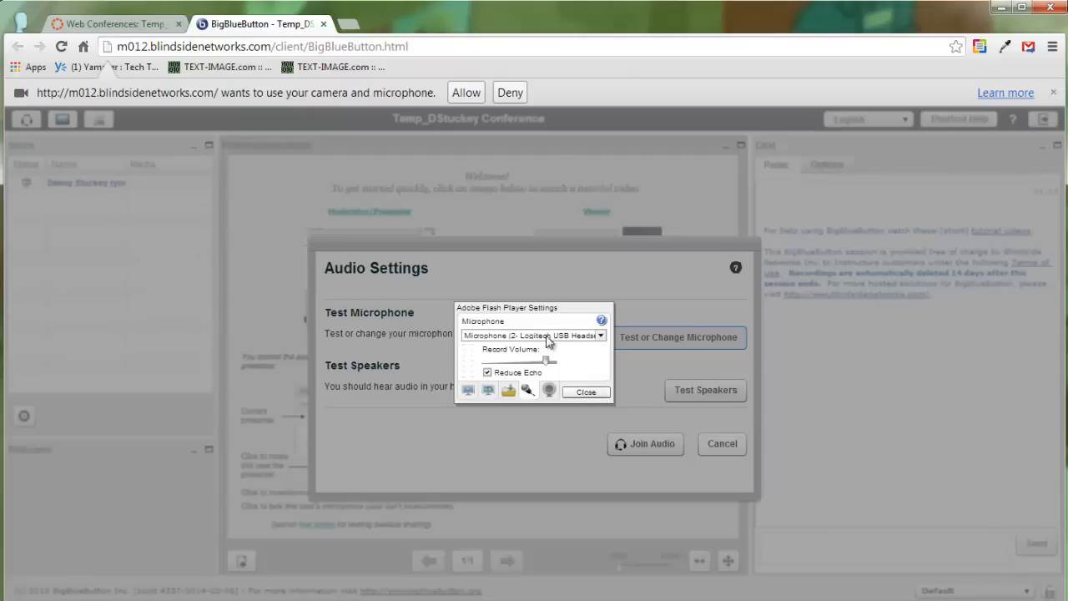
mouse_move(548, 346)
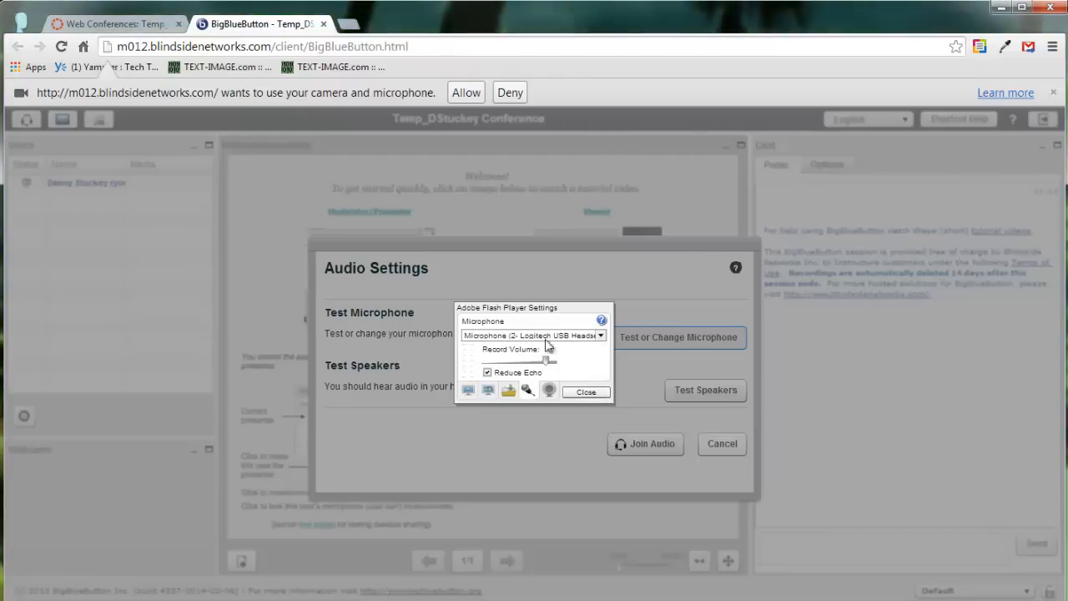
mouse_move(571, 345)
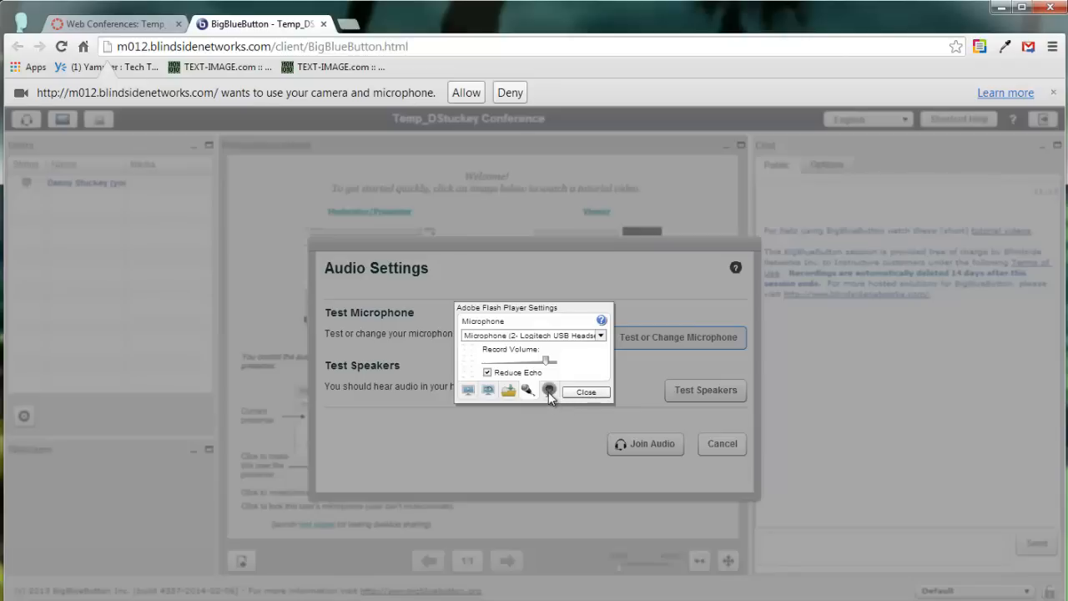
Choose Integrated Webcam as the Flash Player camera and return to Audio Settings.
left_click(549, 391)
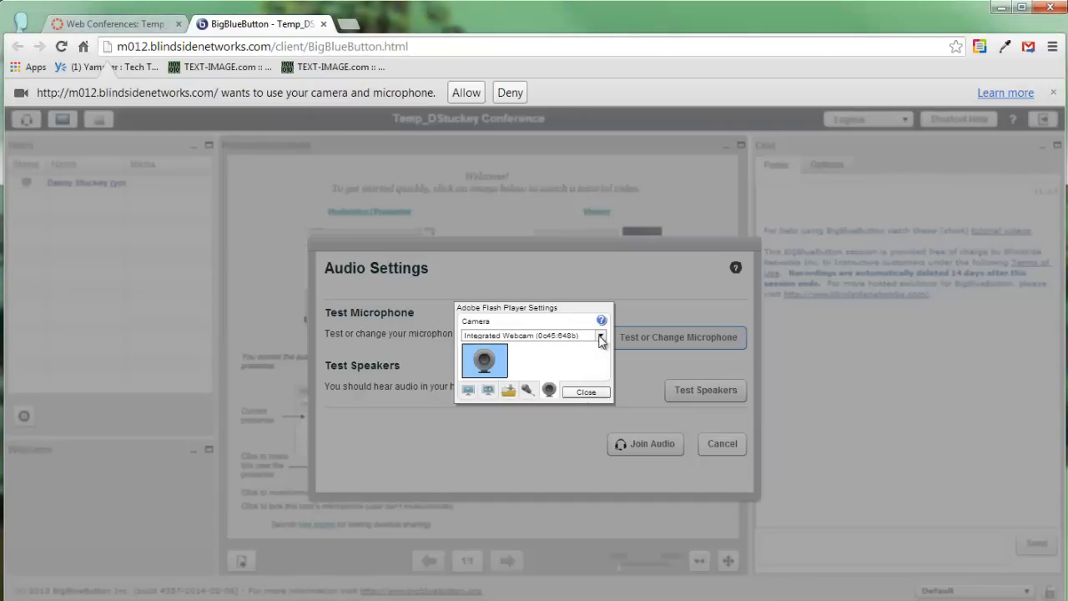
left_click(599, 335)
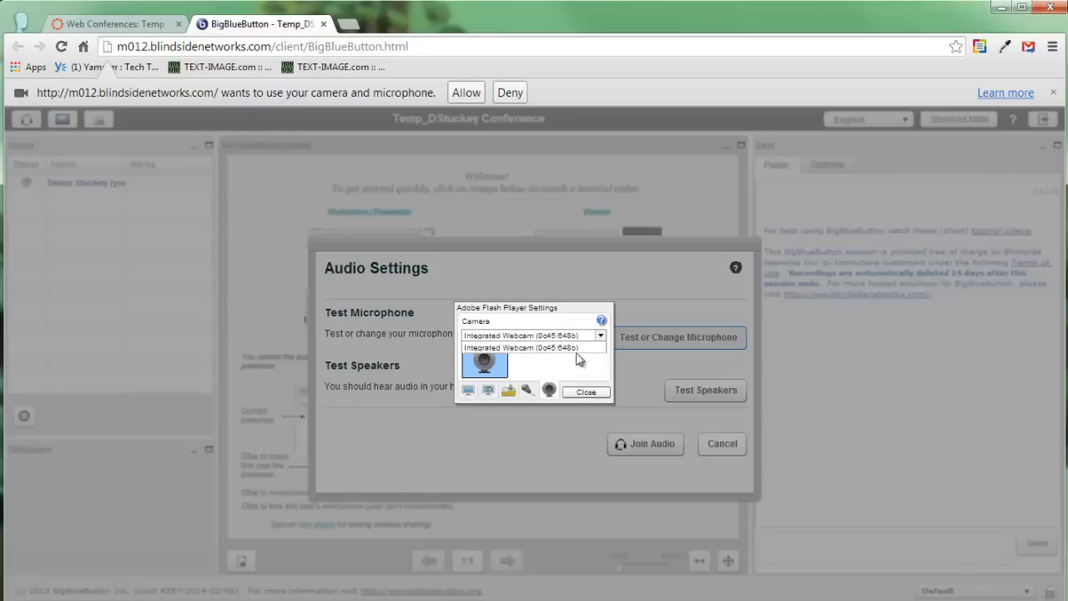
left_click(521, 347)
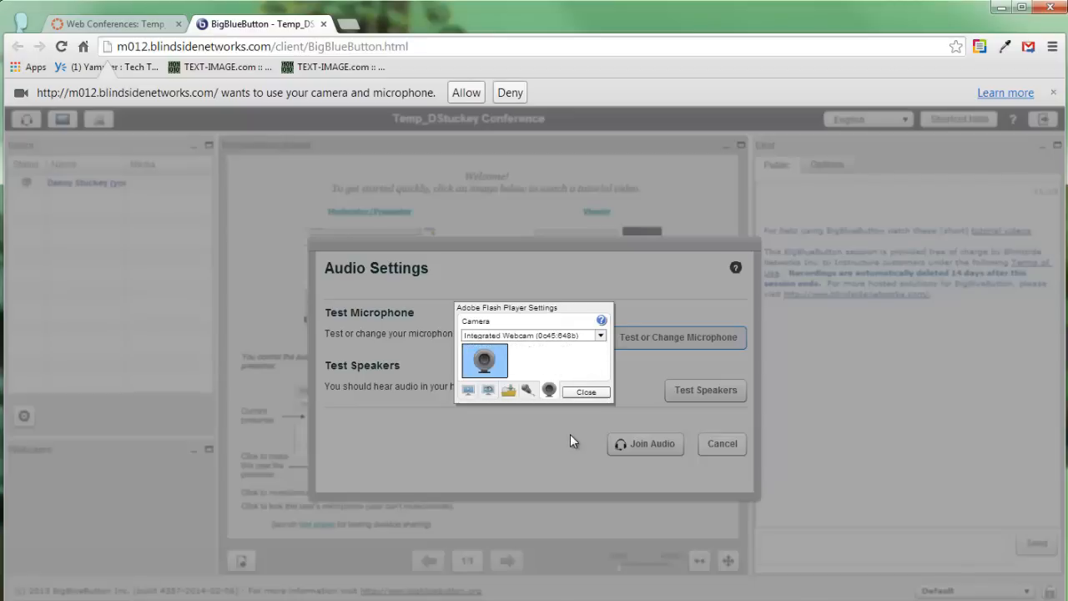
left_click(586, 391)
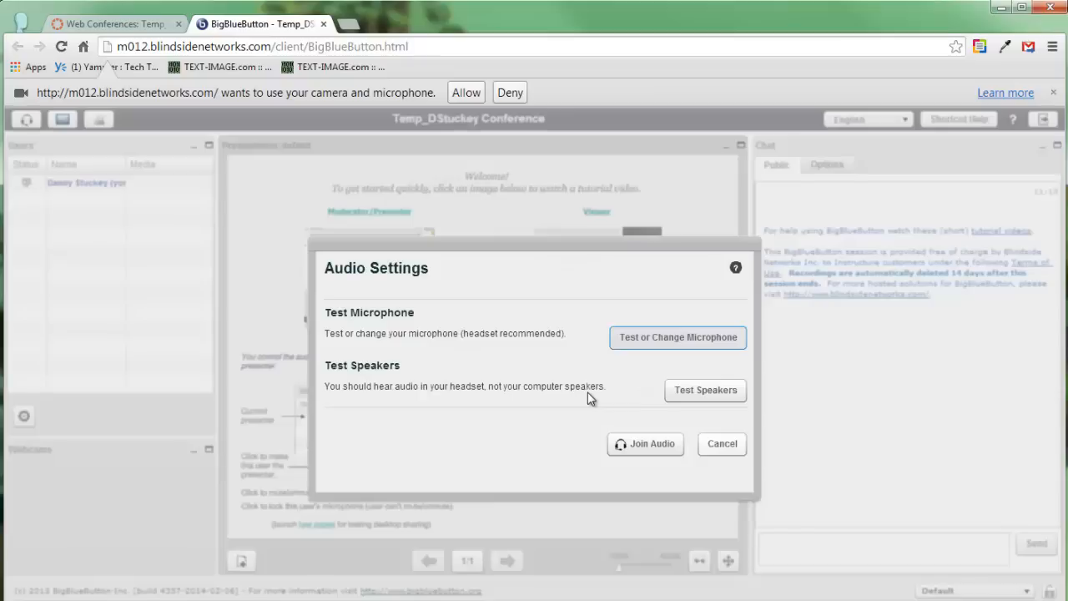
mouse_move(644, 444)
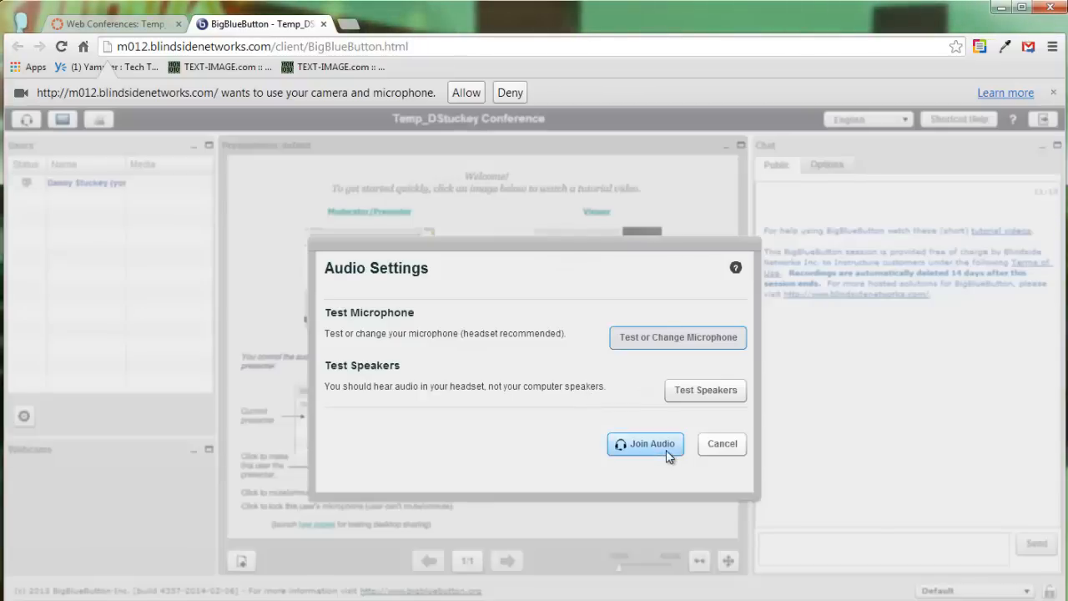
Join the conference audio, entering the room with presentation and chat.
left_click(644, 444)
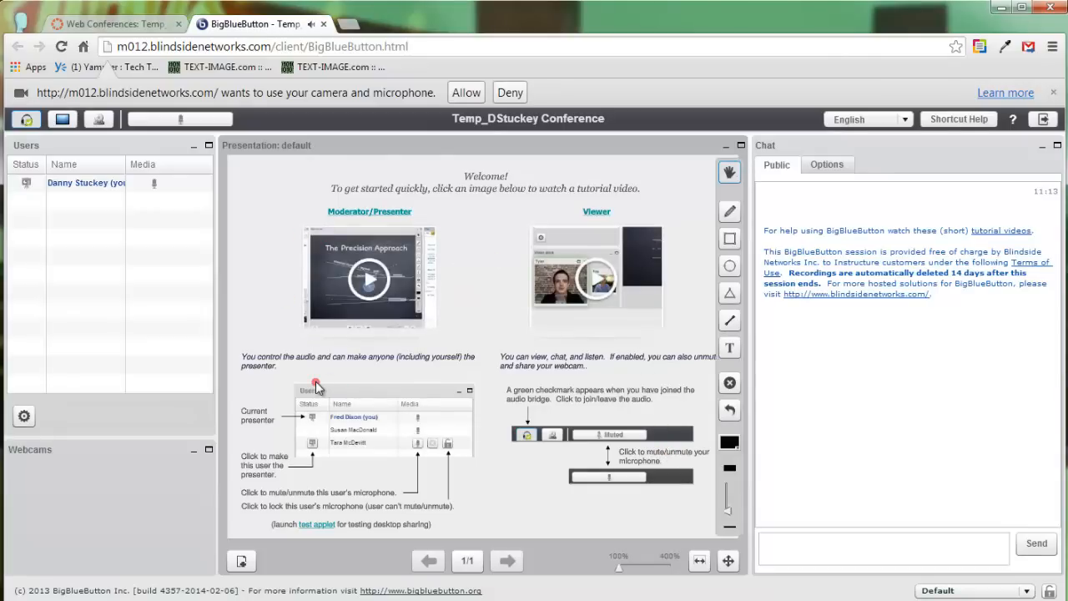
mouse_move(241, 443)
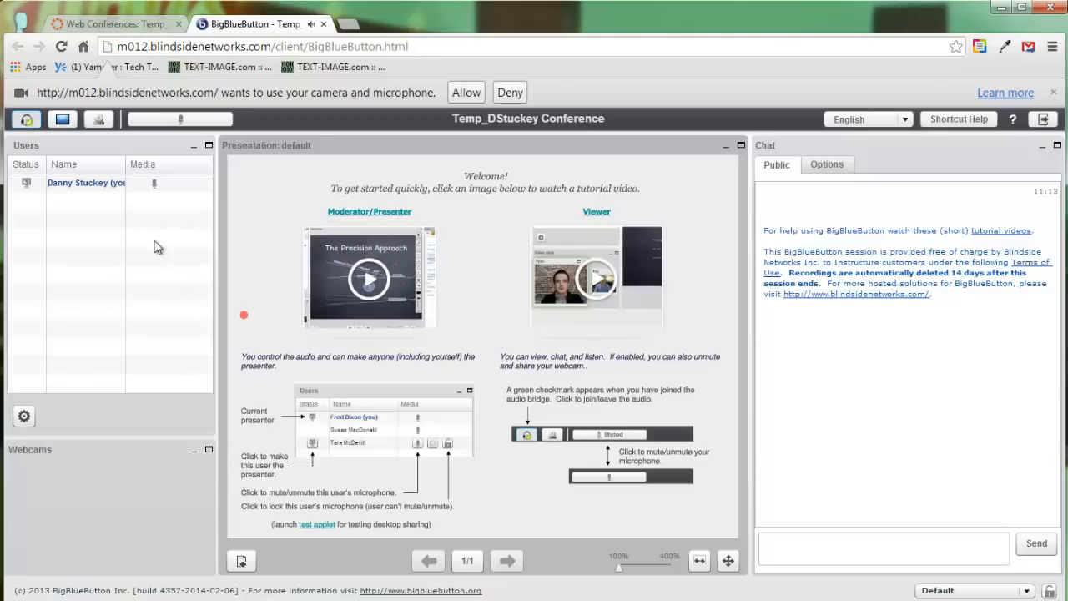
mouse_move(159, 207)
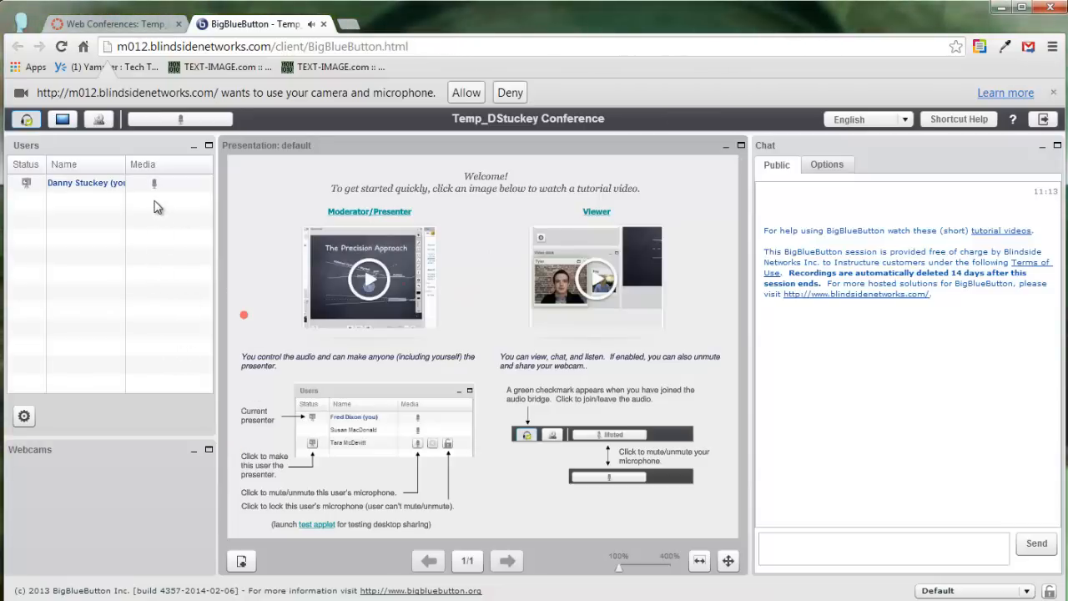
mouse_move(164, 206)
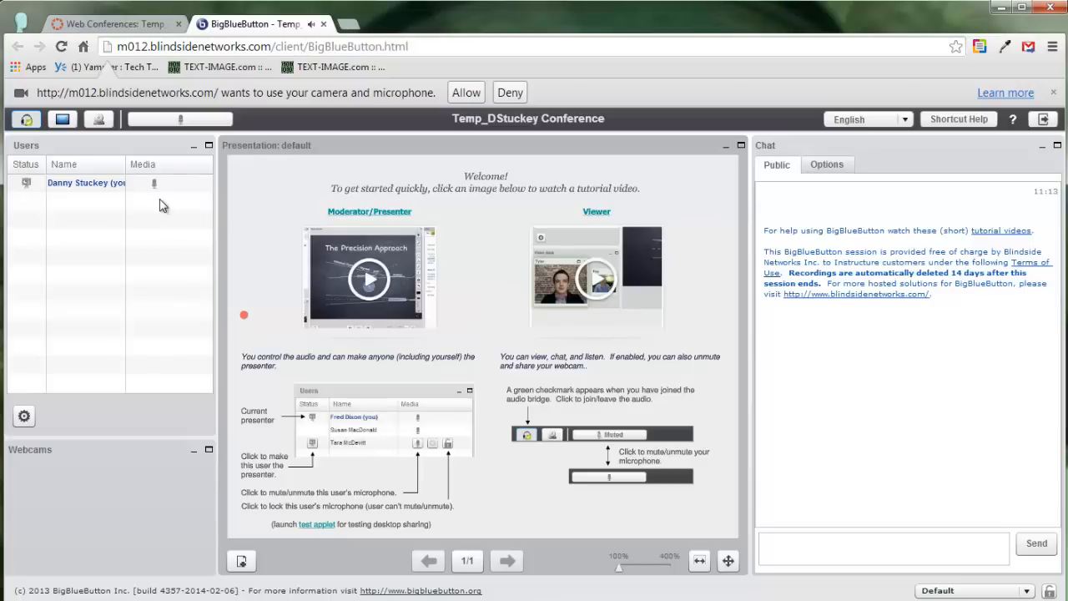
mouse_move(160, 200)
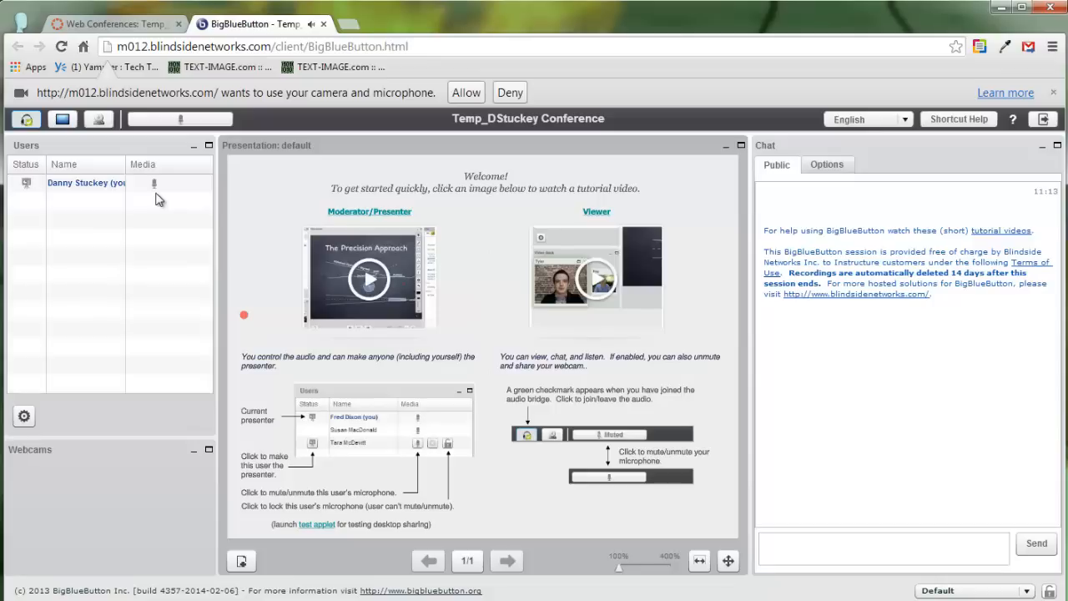
mouse_move(117, 554)
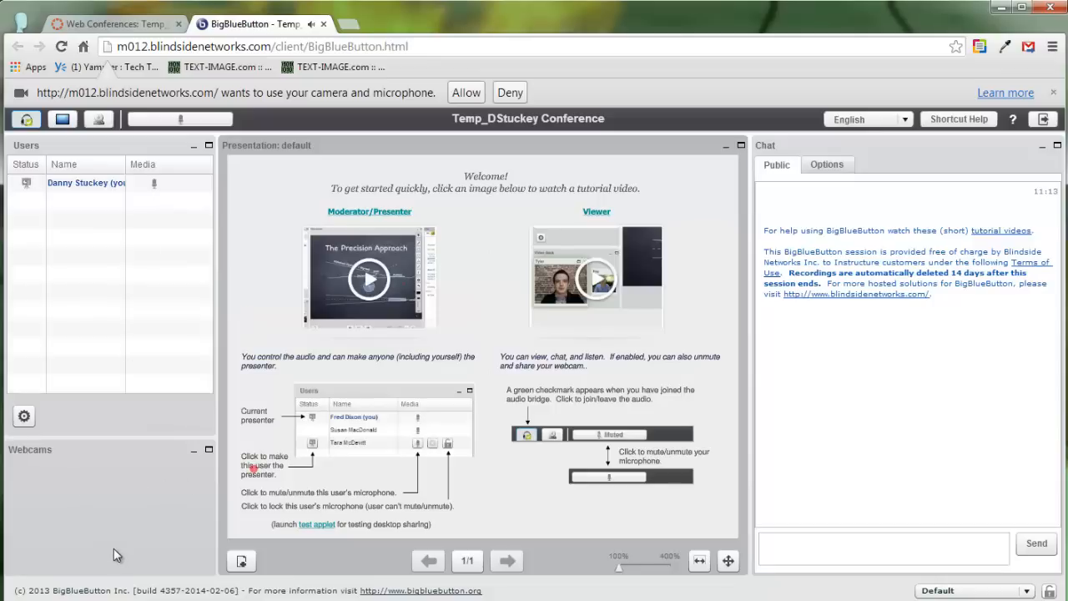
Start sharing the webcam so a Danny Stuckey video window appears.
left_click(97, 118)
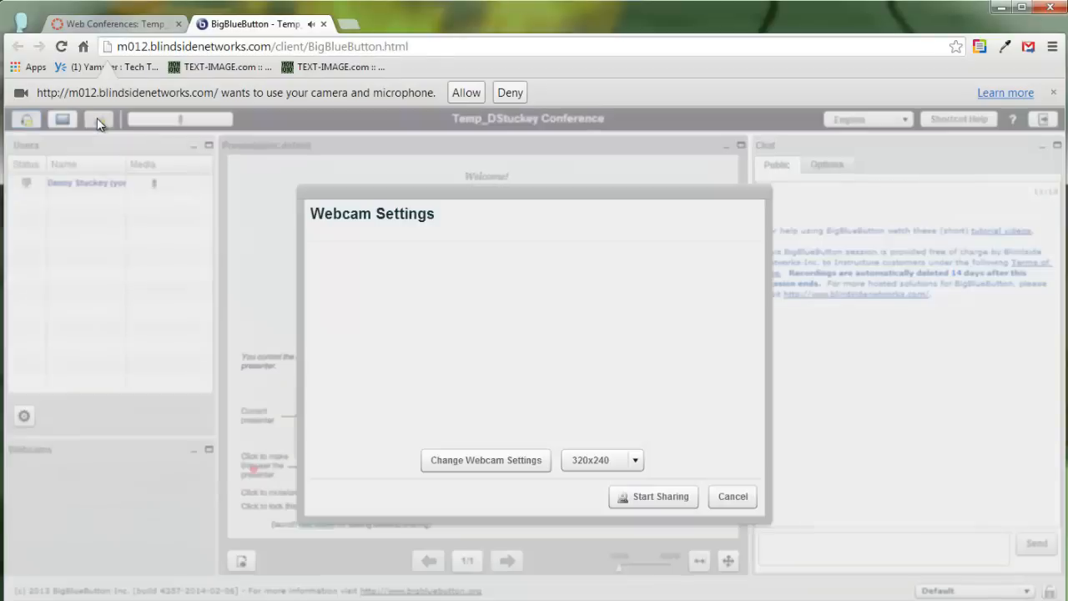
left_click(661, 496)
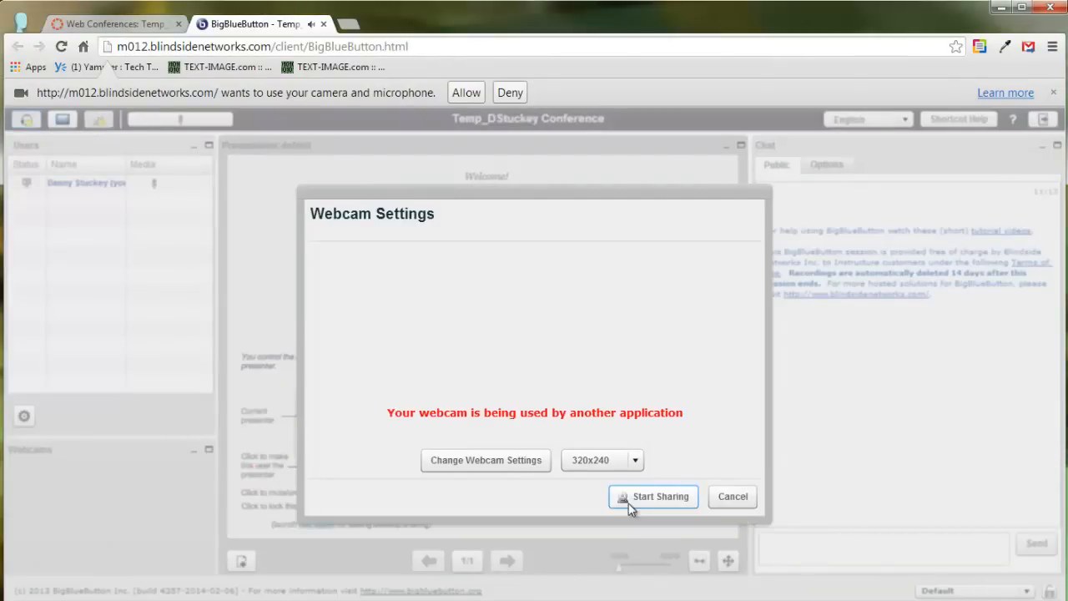
left_click(661, 496)
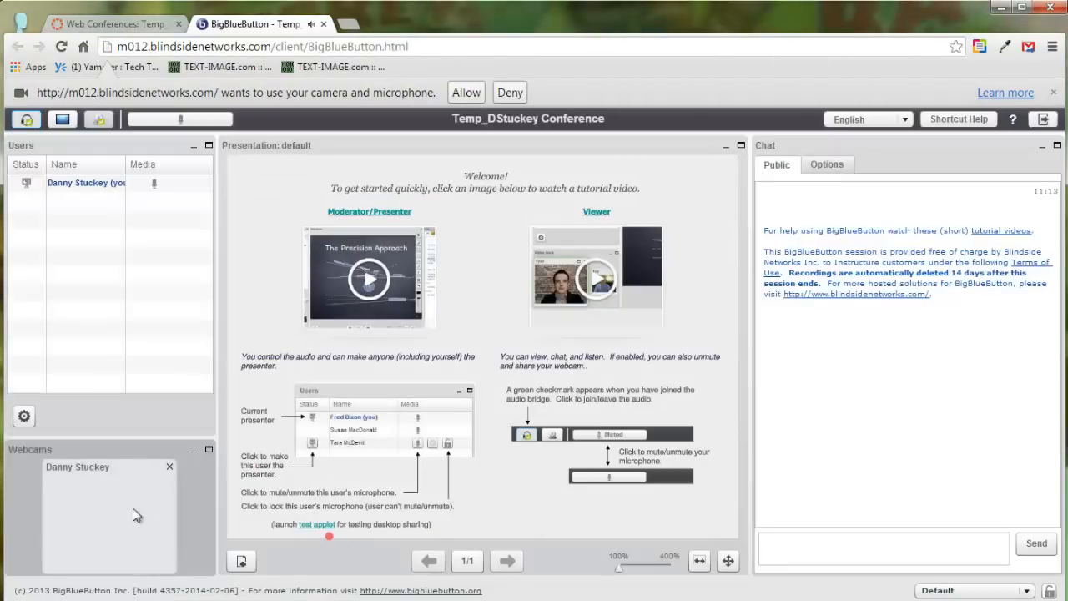
mouse_move(83, 547)
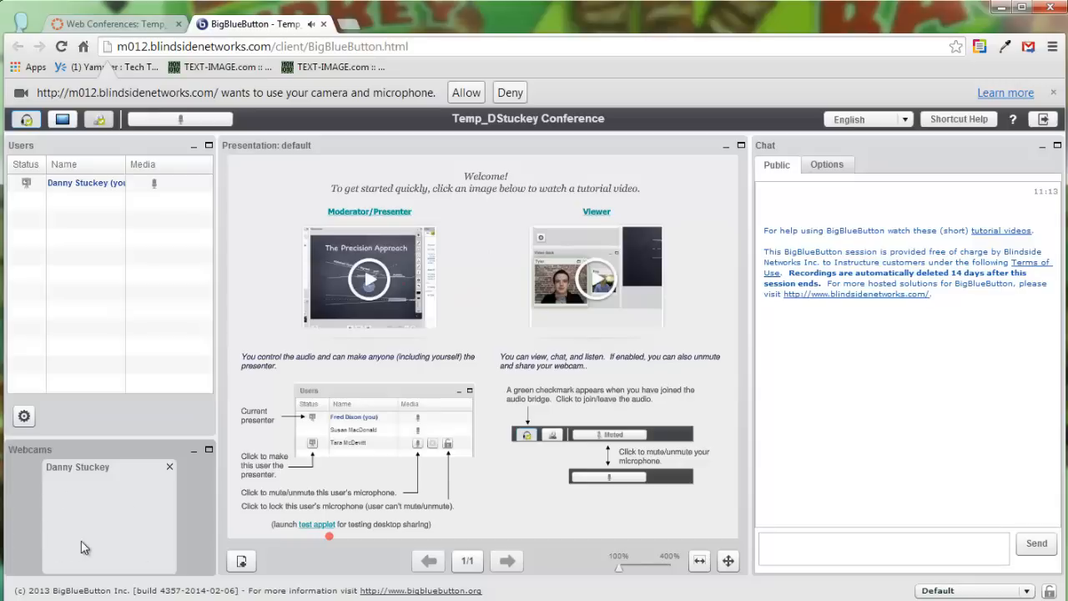
mouse_move(144, 377)
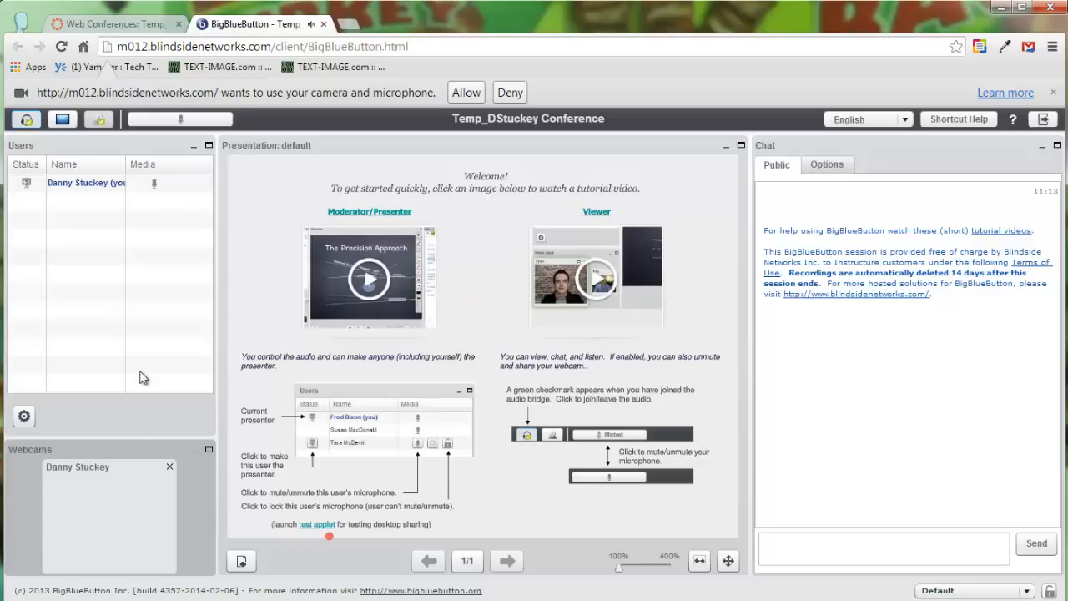
mouse_move(343, 132)
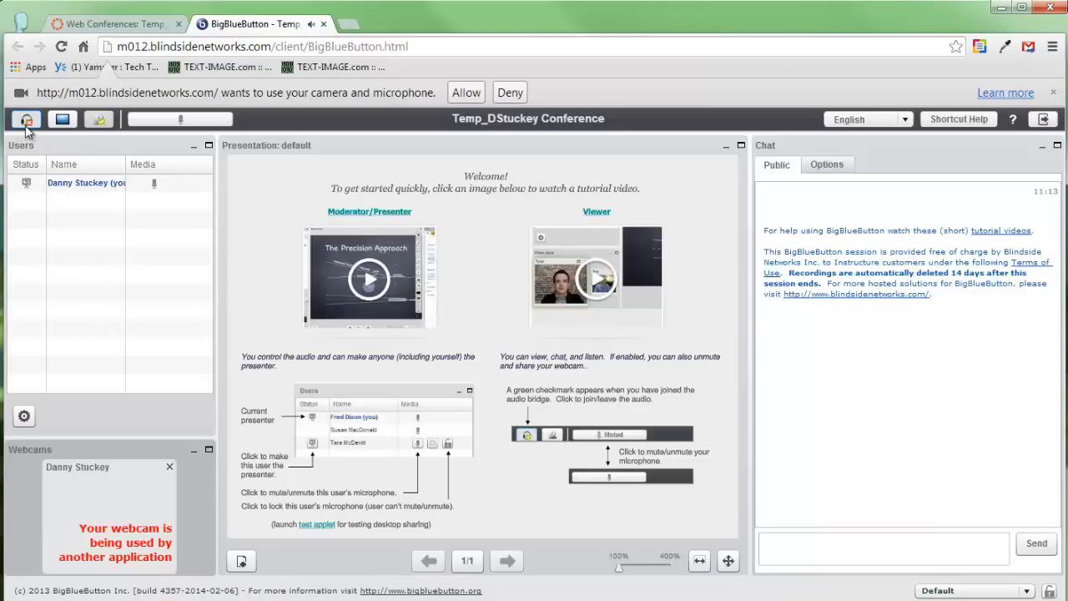
mouse_move(25, 118)
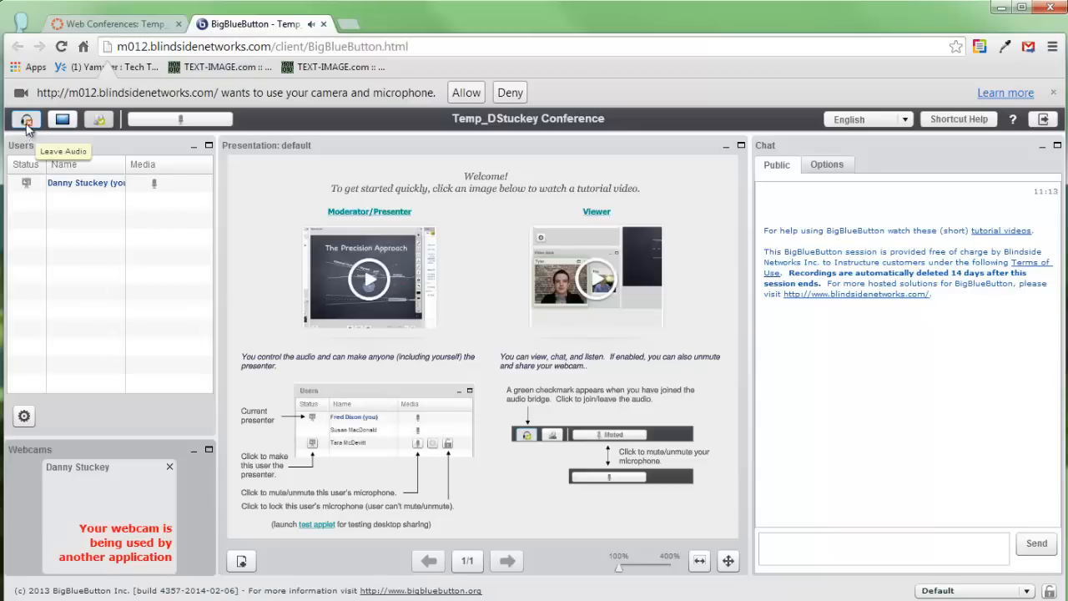
mouse_move(26, 126)
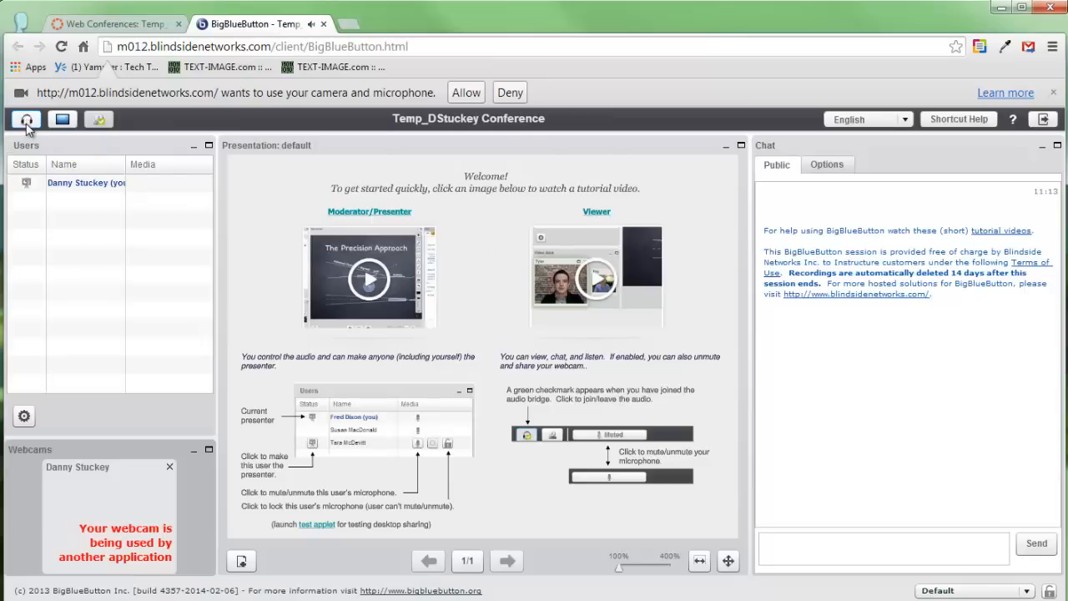
mouse_move(25, 120)
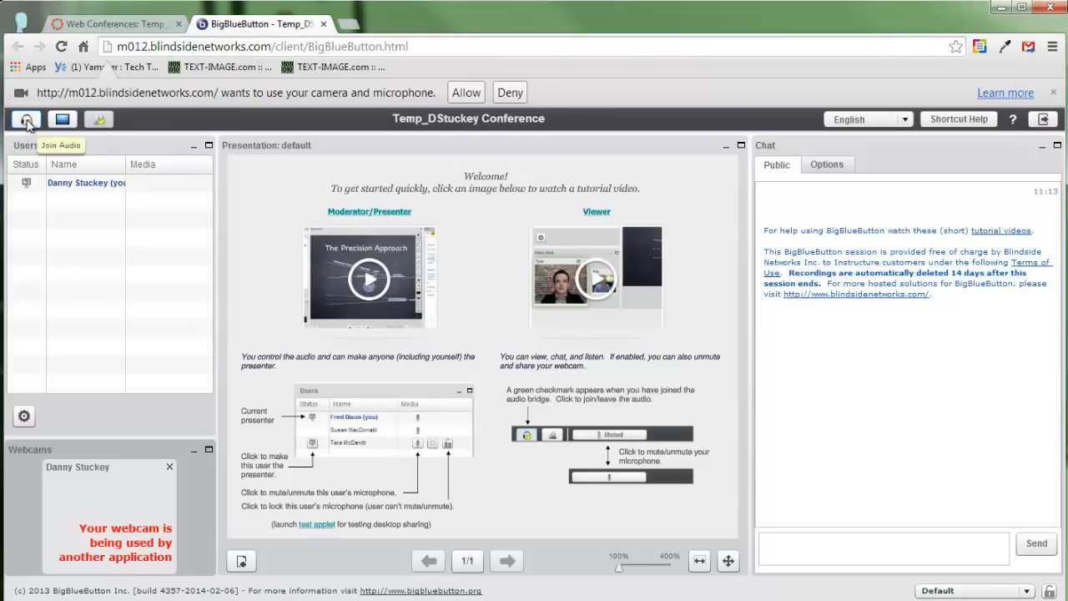
left_click(25, 119)
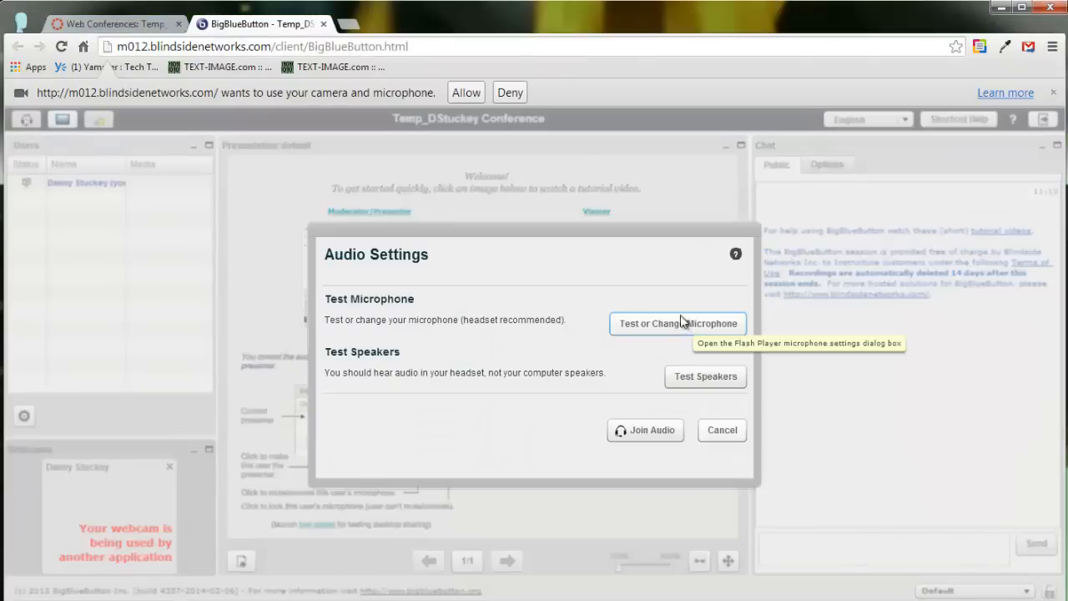
left_click(722, 430)
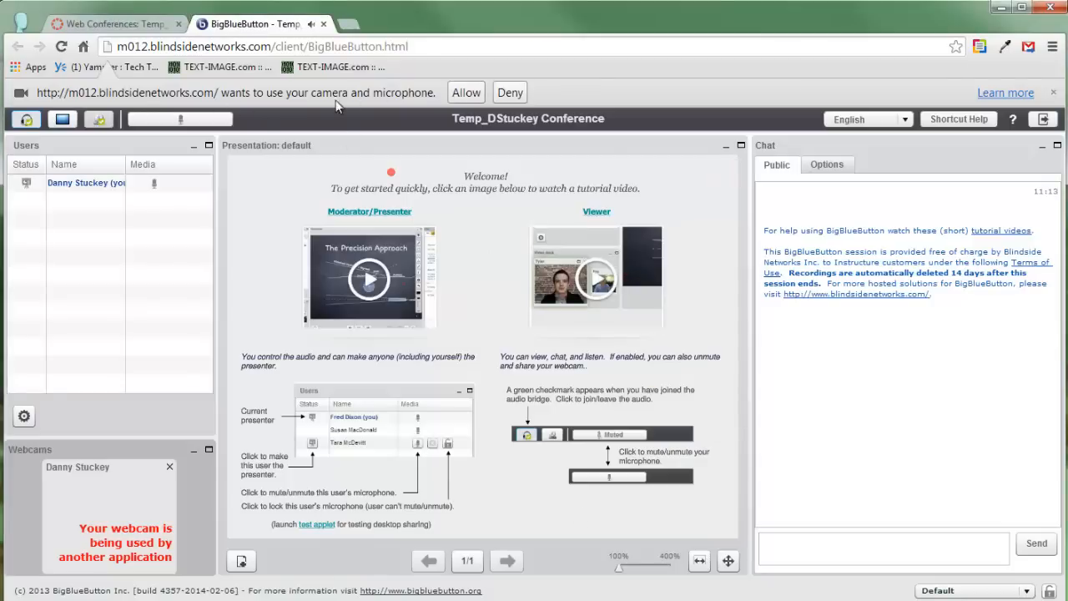
mouse_move(467, 92)
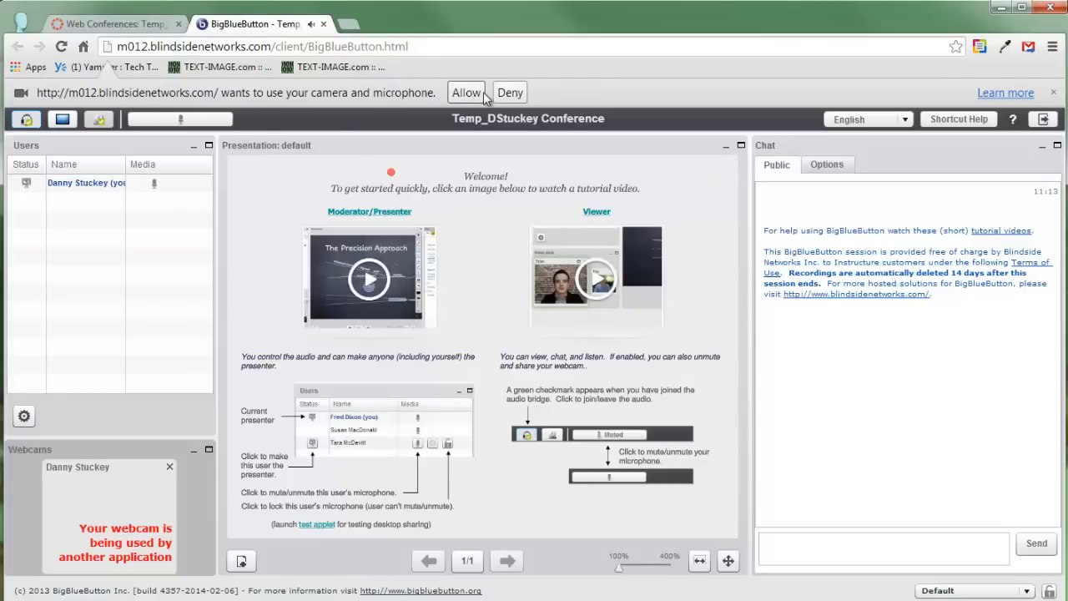
Allow the browser camera and microphone access so live webcam video publishes.
left_click(465, 92)
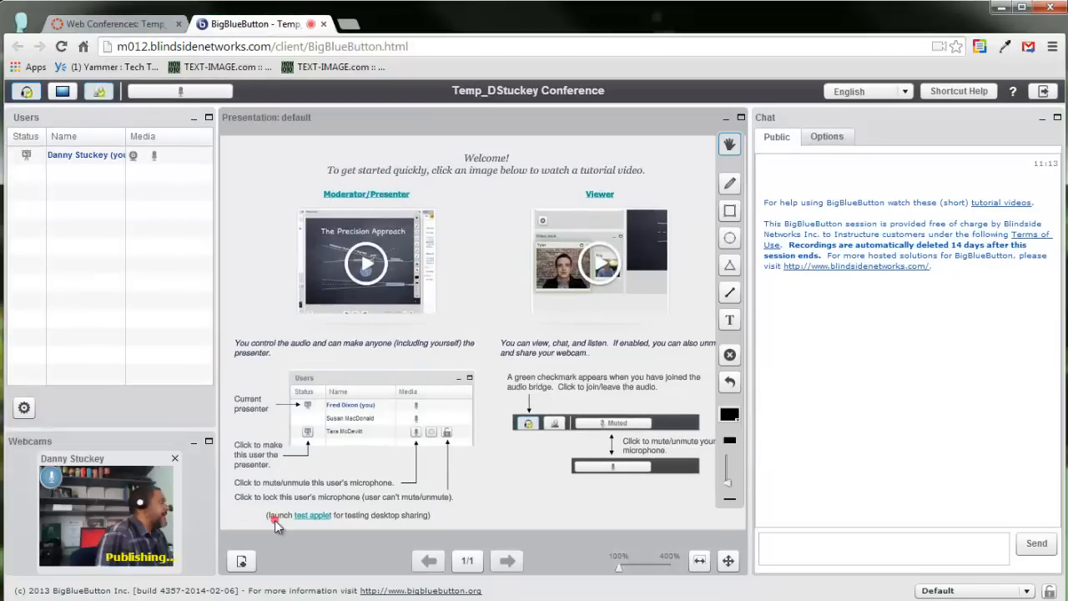